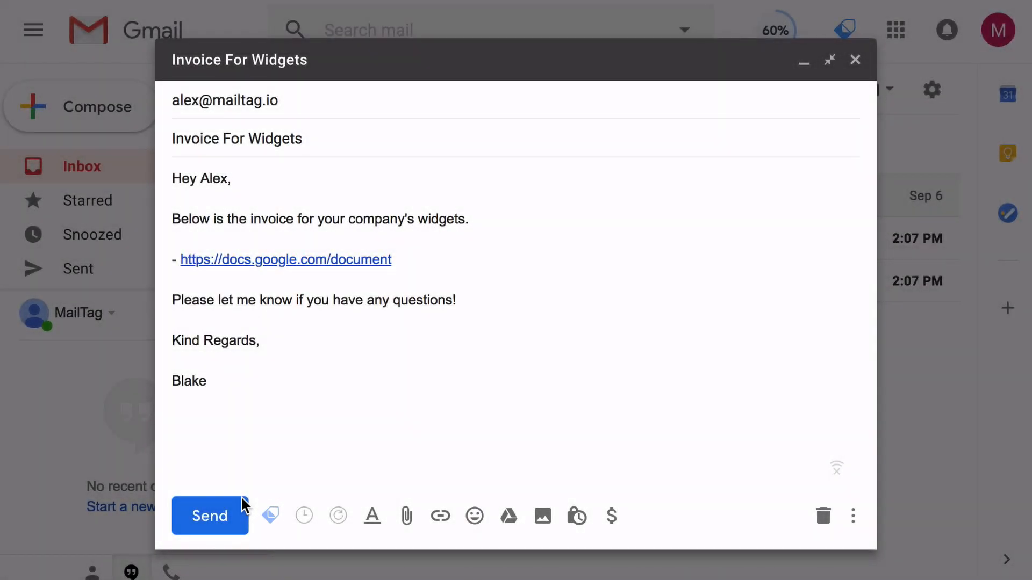
# Step: Send the 'Invoice For Widgets' email with its invoice link to Alex
pyautogui.click(209, 516)
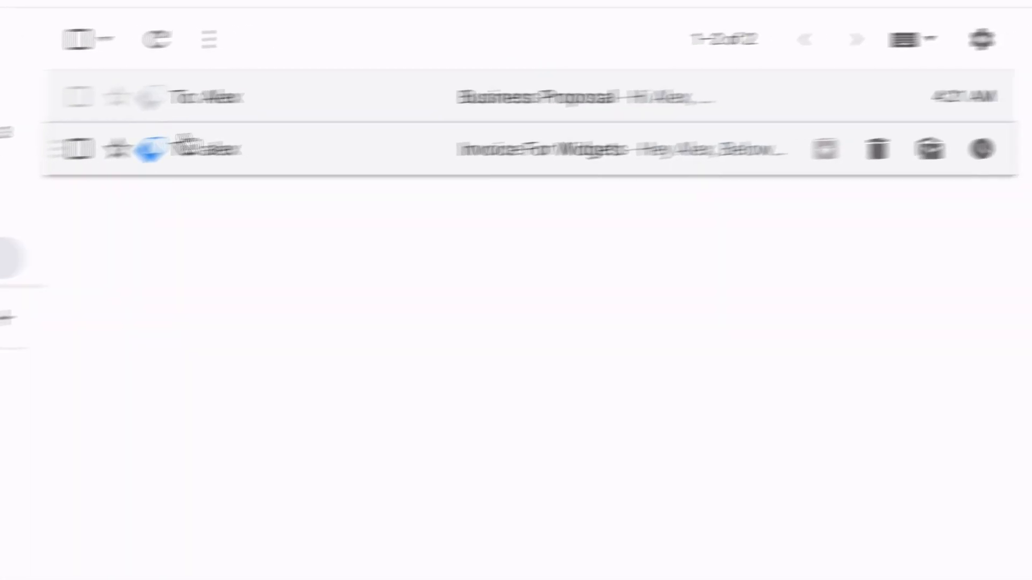
pyautogui.moveTo(129, 152)
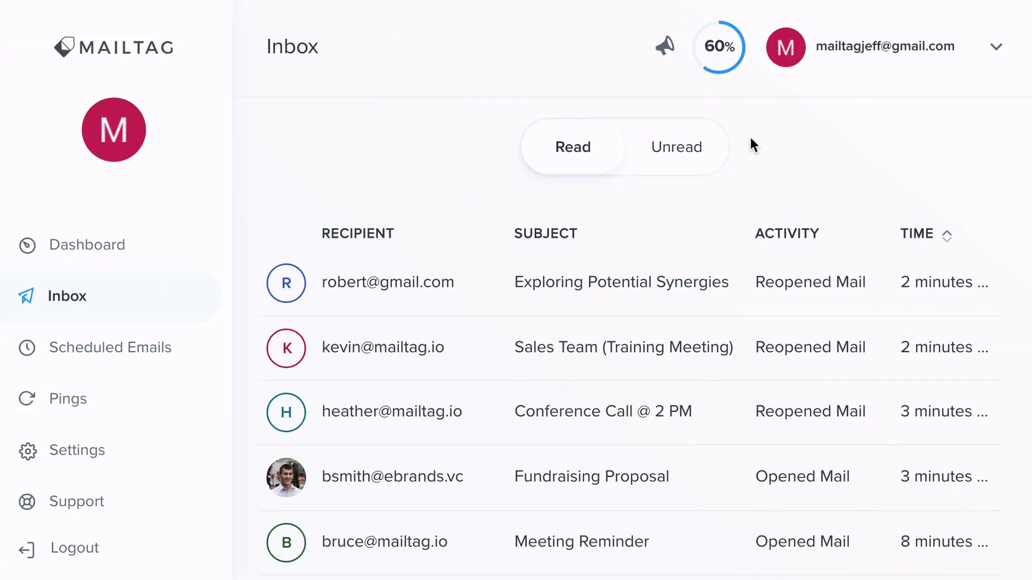
# Step: Switch the MailTag Inbox to Unread, listing emails like Real Estate Listings and Business Proposal
pyautogui.click(675, 146)
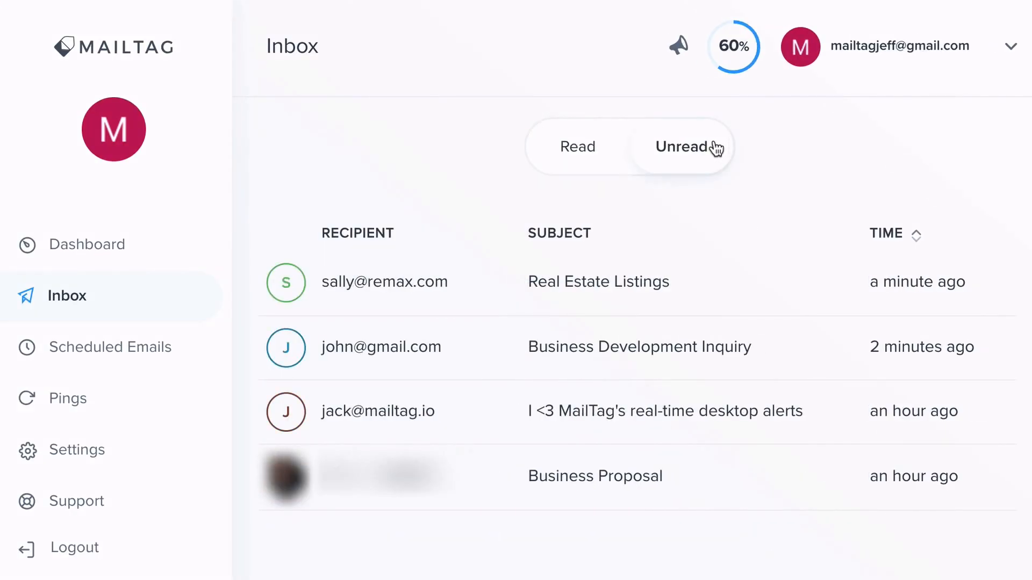